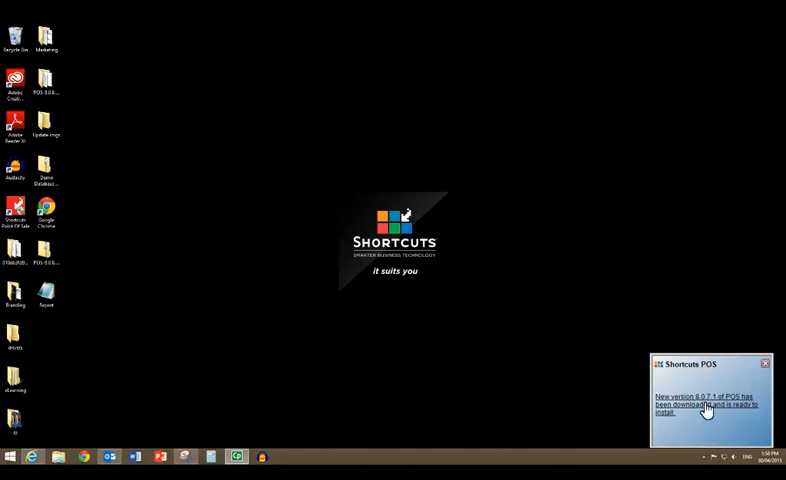
# Accept the 8.0.7.1 update with 'Install it now'; a notice says the upgrade begins in 3 minutes.
pyautogui.click(704, 404)
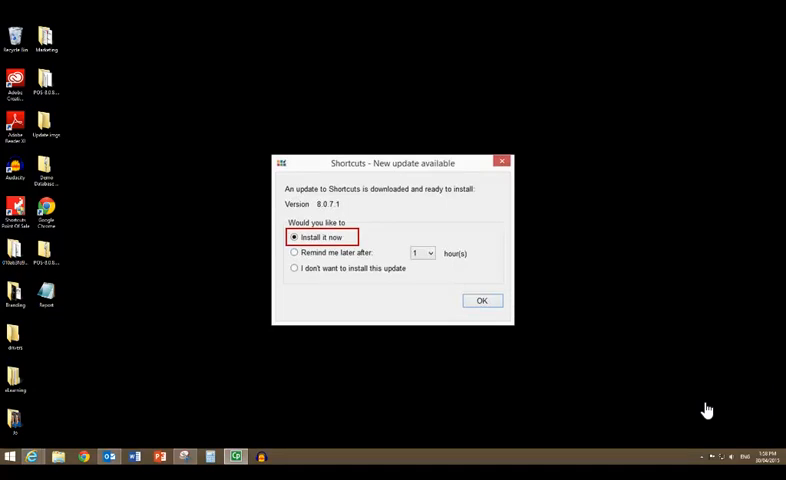
pyautogui.moveTo(490, 316)
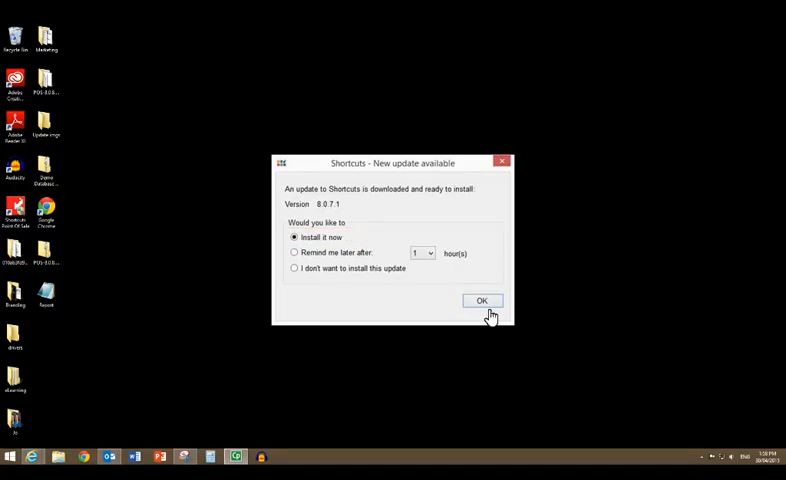
pyautogui.click(482, 300)
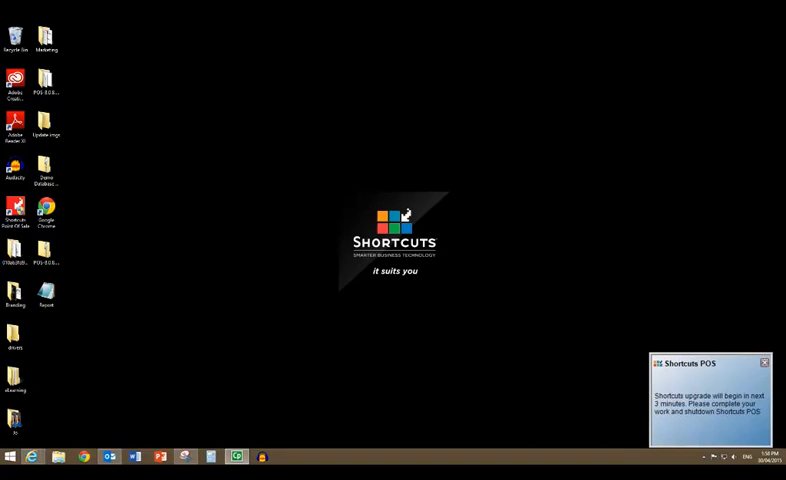